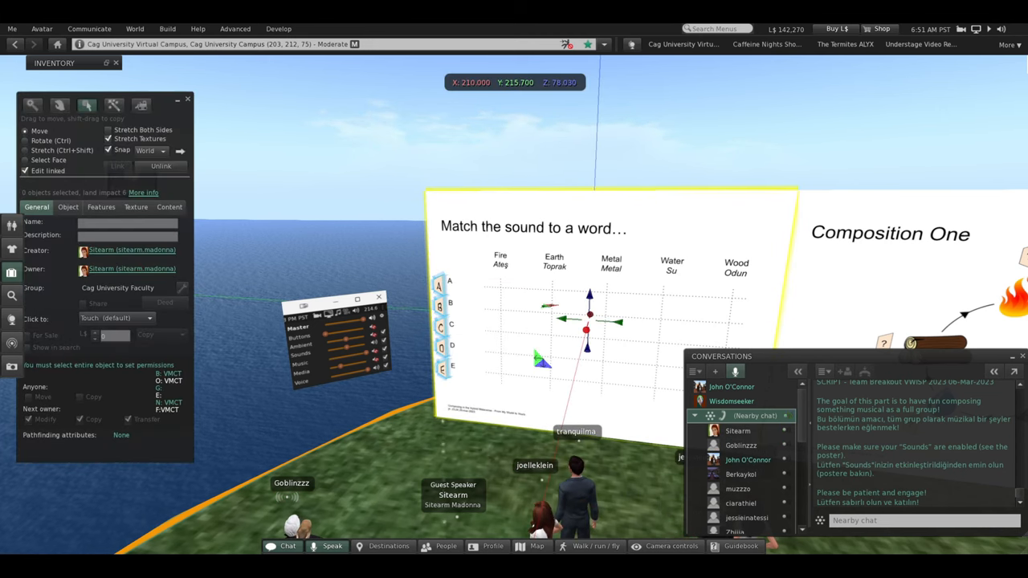
Step: Close the Build/Edit floater and select a button object on the sound-matching board
left_click(440, 286)
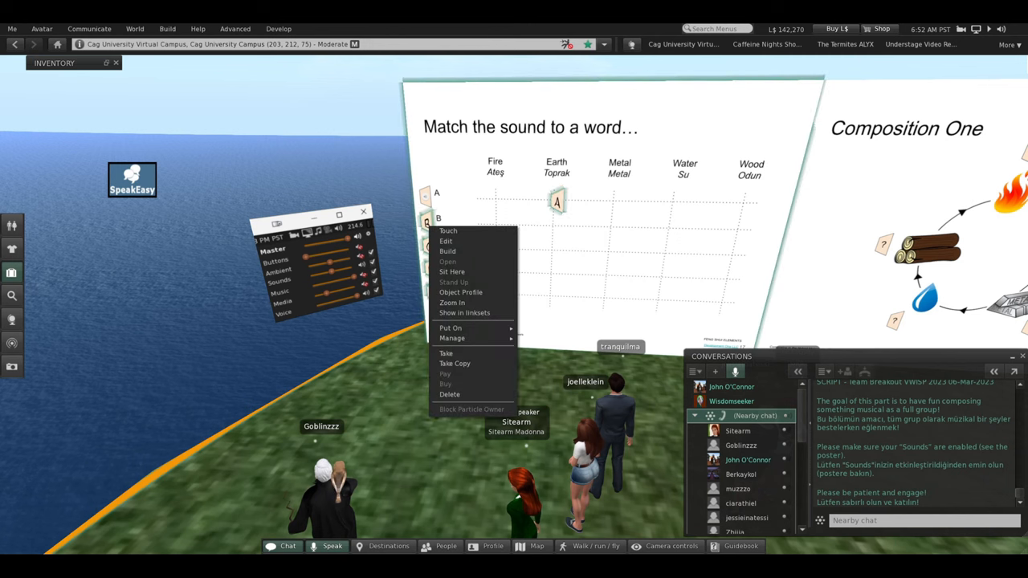
left_click(445, 240)
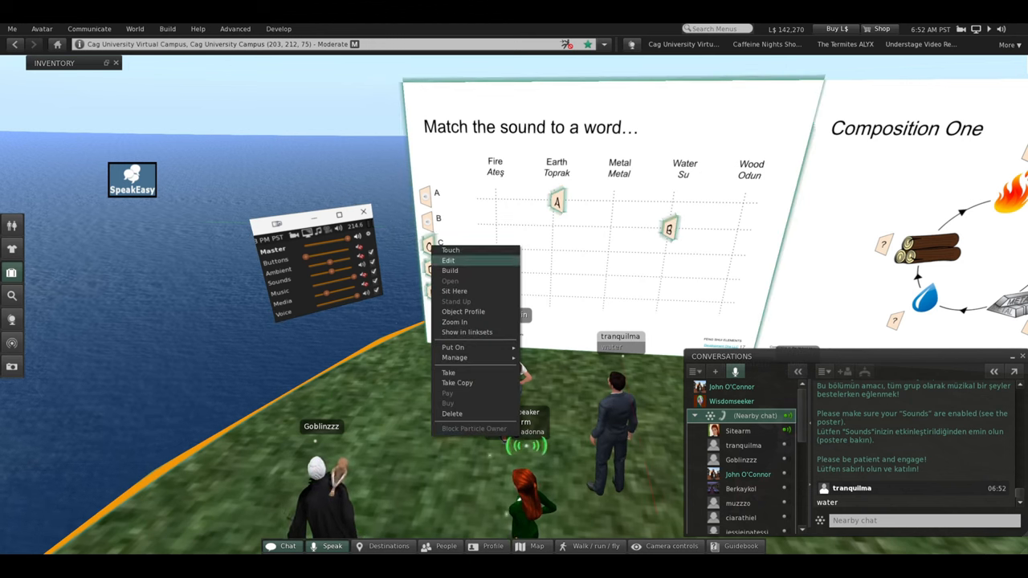
Step: Dismiss the object context menu to view the full board
left_click(448, 259)
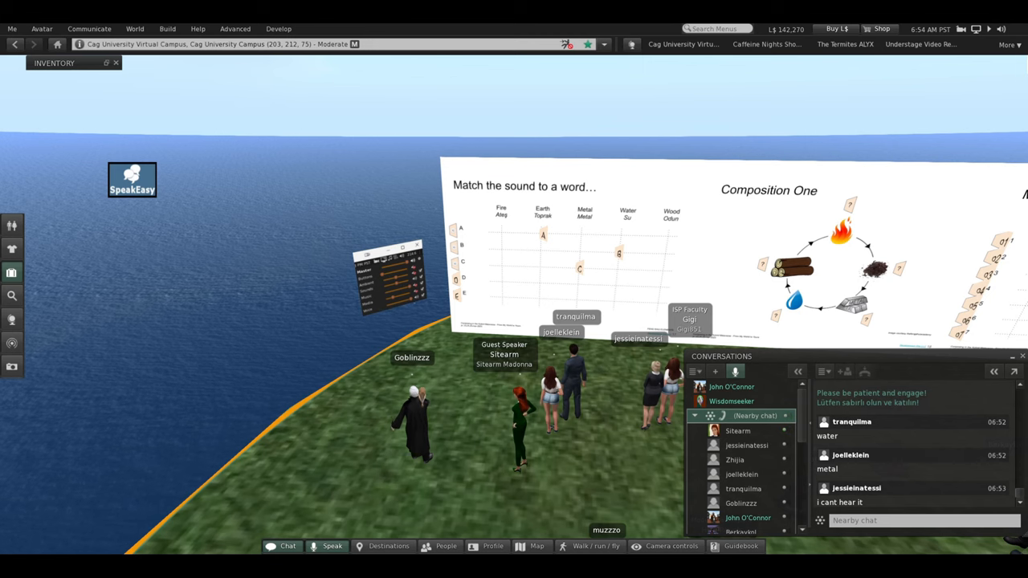
Step: Inspect the D sound button's options and move toward the Composition One panel
left_click(899, 520)
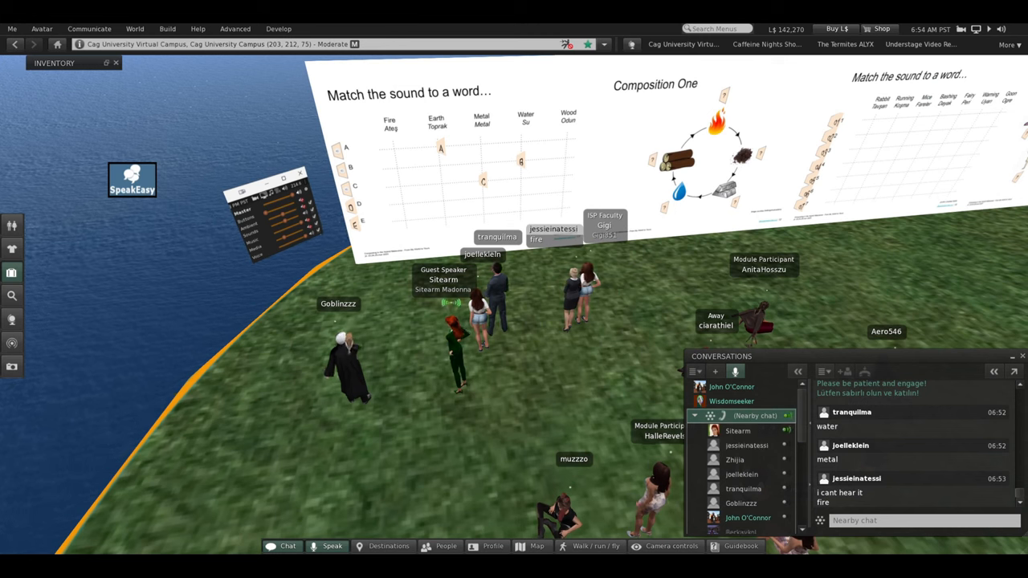
right_click(378, 233)
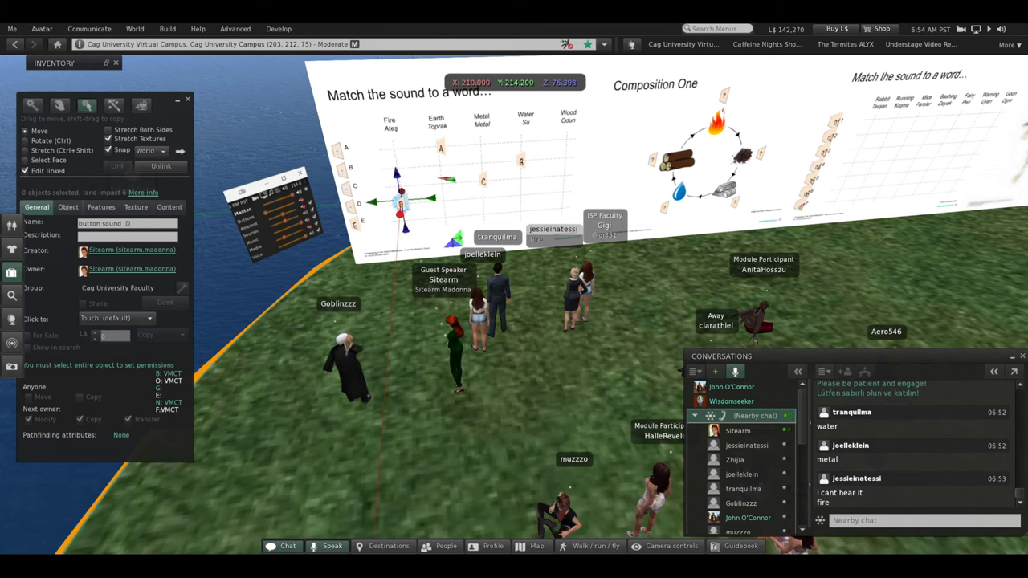
left_click_drag(402, 201, 357, 217)
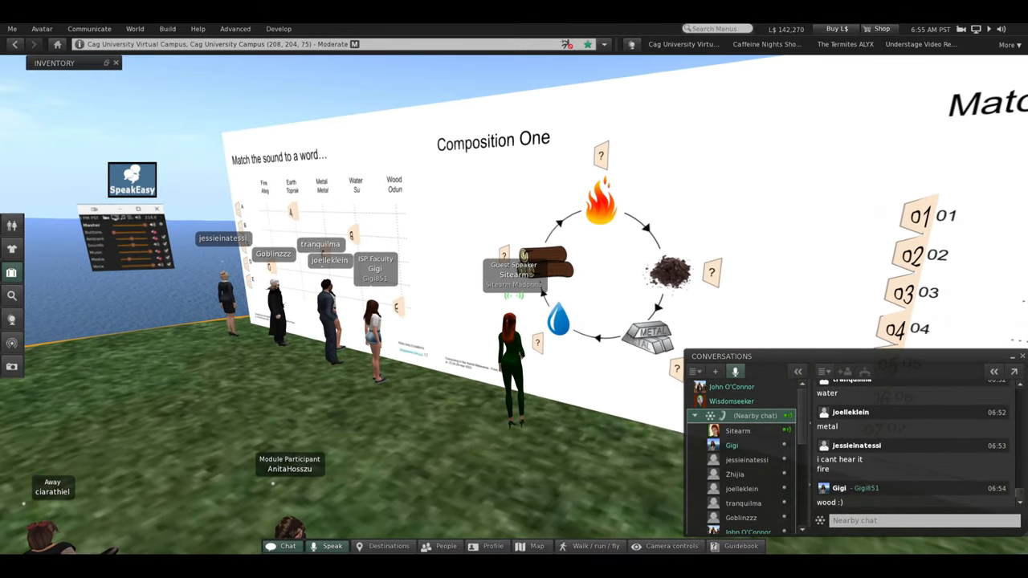
Step: Choose Sit from the avatar's own context menu to sit on the grass
right_click(510, 337)
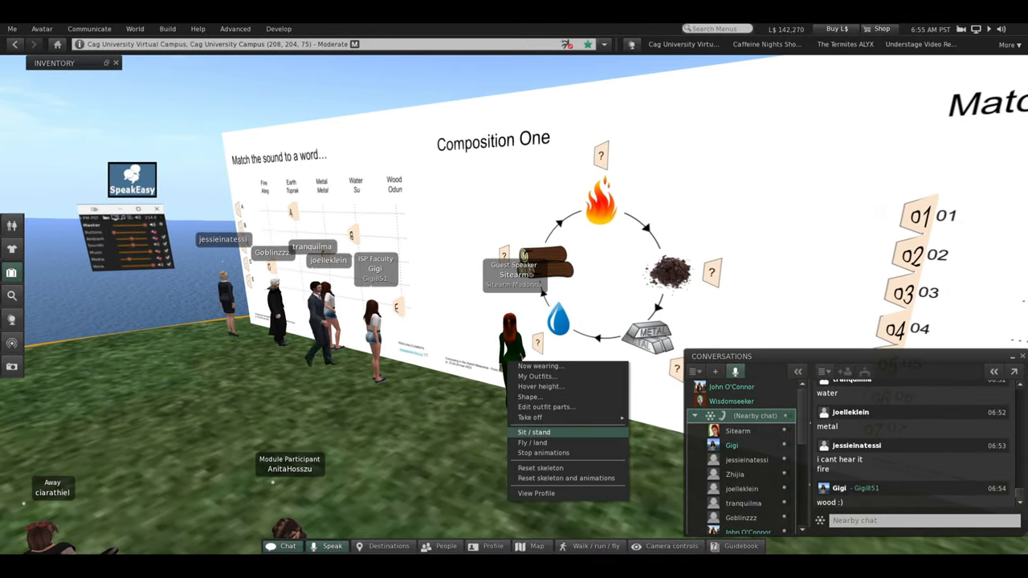
left_click(533, 432)
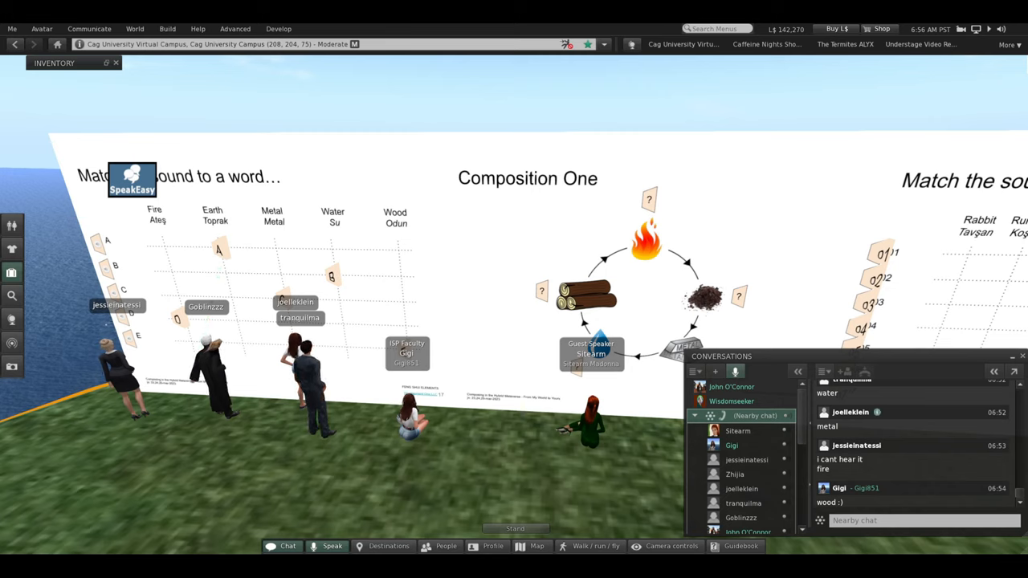
Step: Send 'FIRE burns WOOD' and then 'EARTH' in nearby chat
left_click(915, 521)
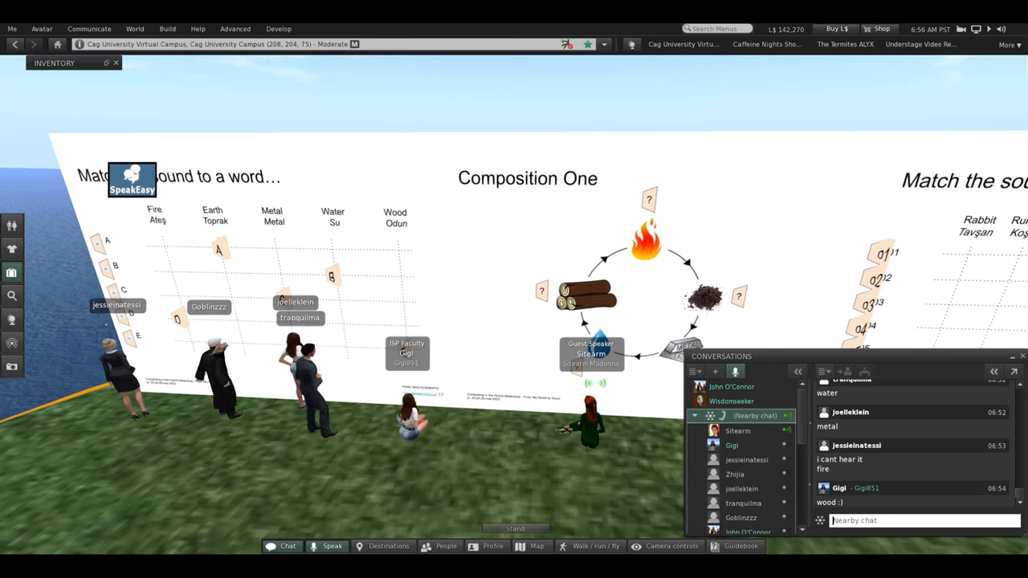
type("FIR")
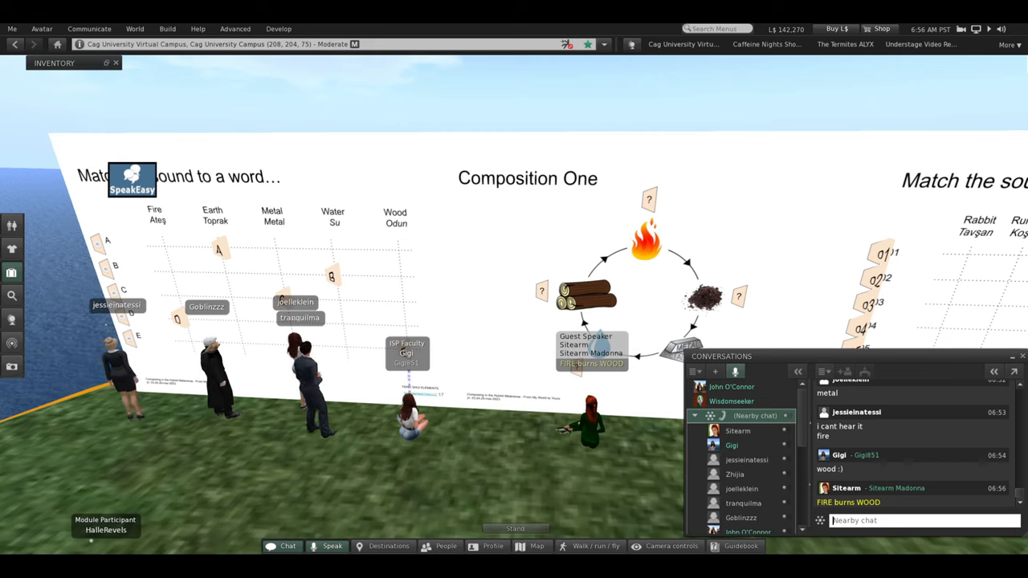
type("EARH")
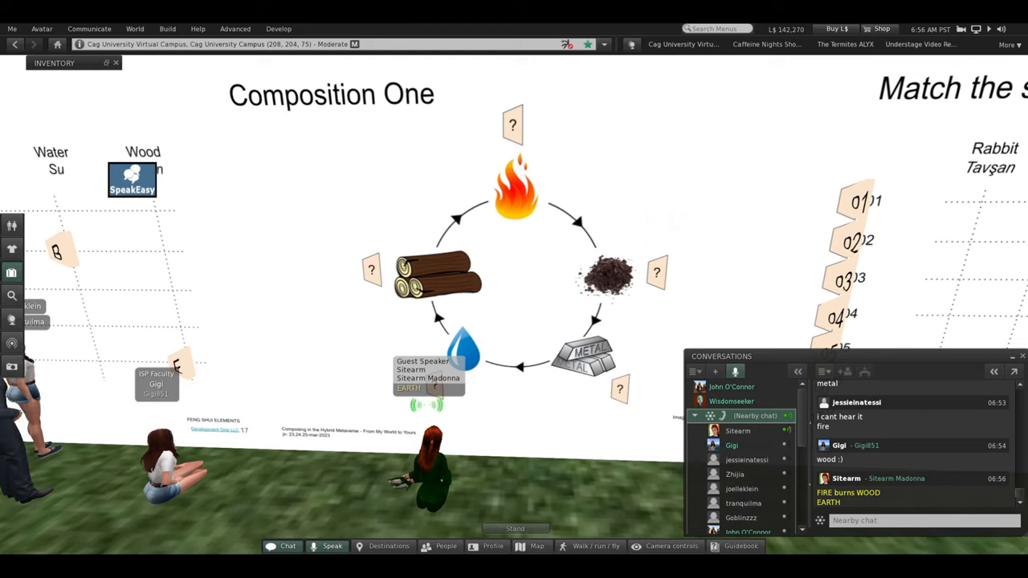
Step: Post 'WATER feeds WOOD' to nearby chat and start the next Water cue
left_click(915, 520)
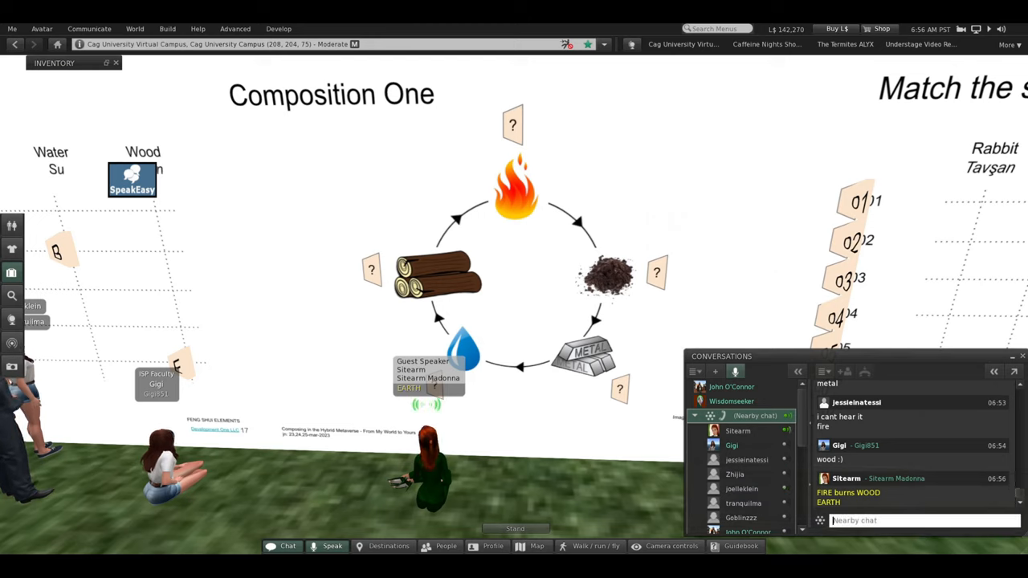
type("WATER")
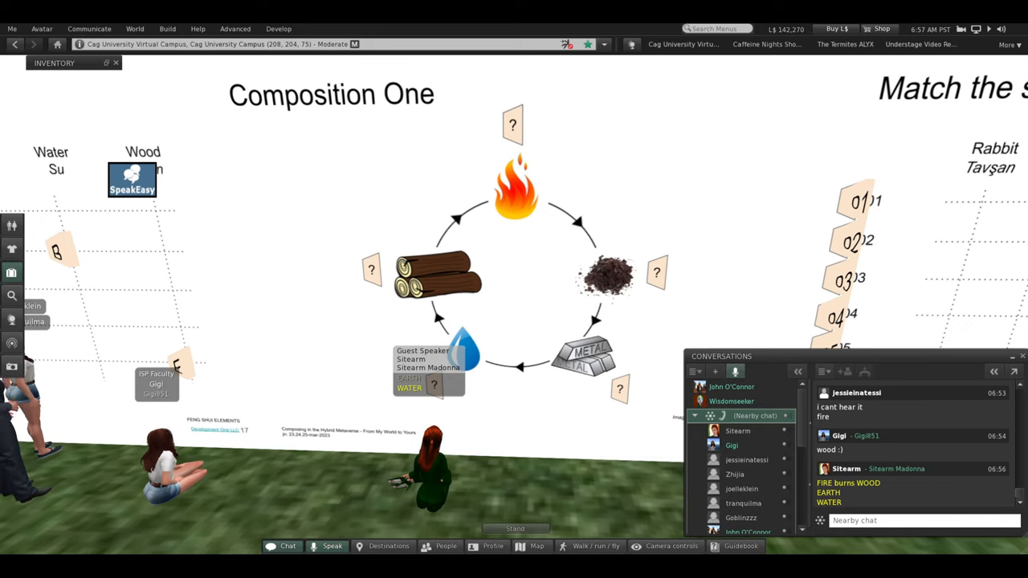
type("WATER")
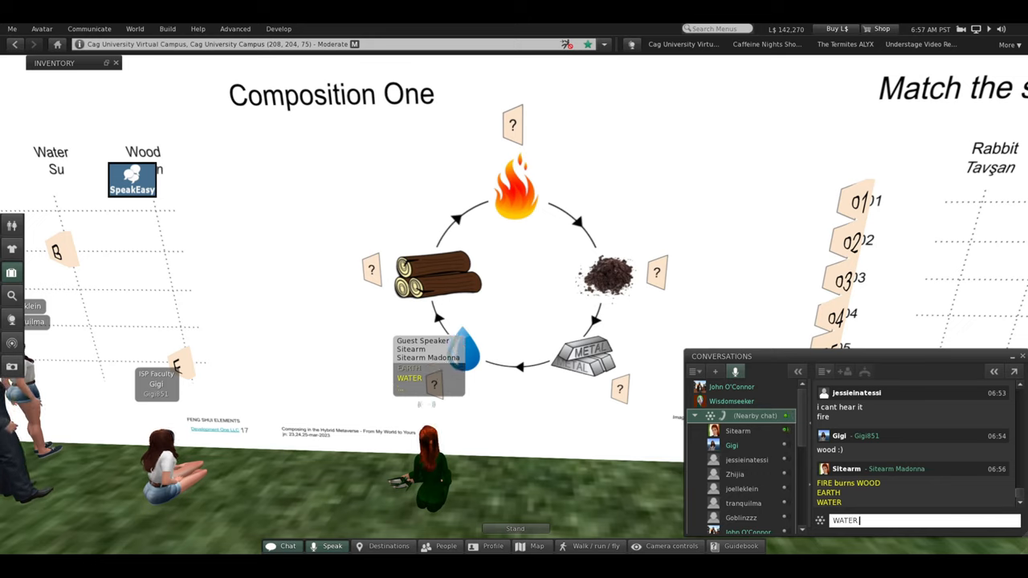
type("nour")
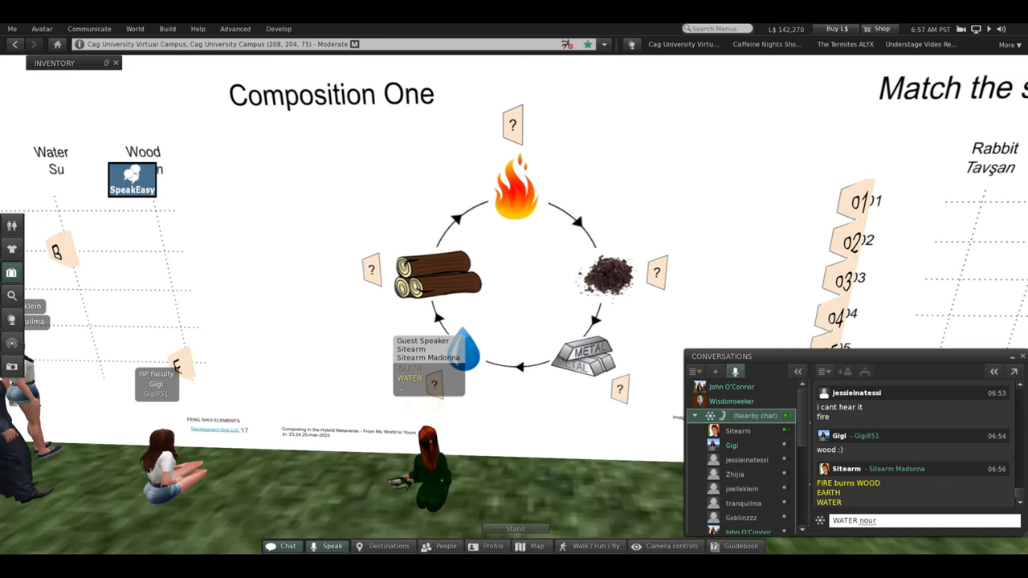
type("fees")
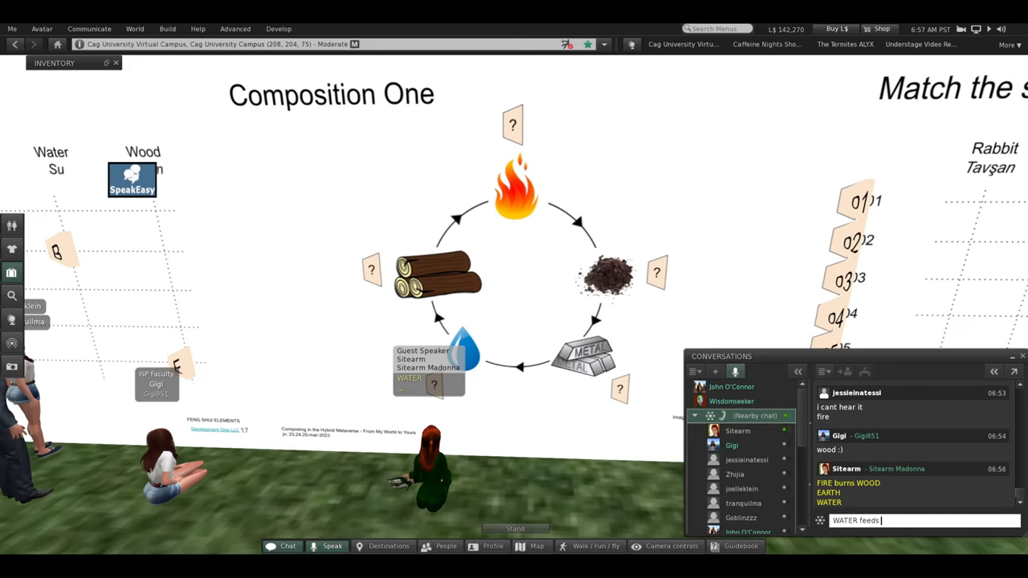
type(" WOOD")
key("enter")
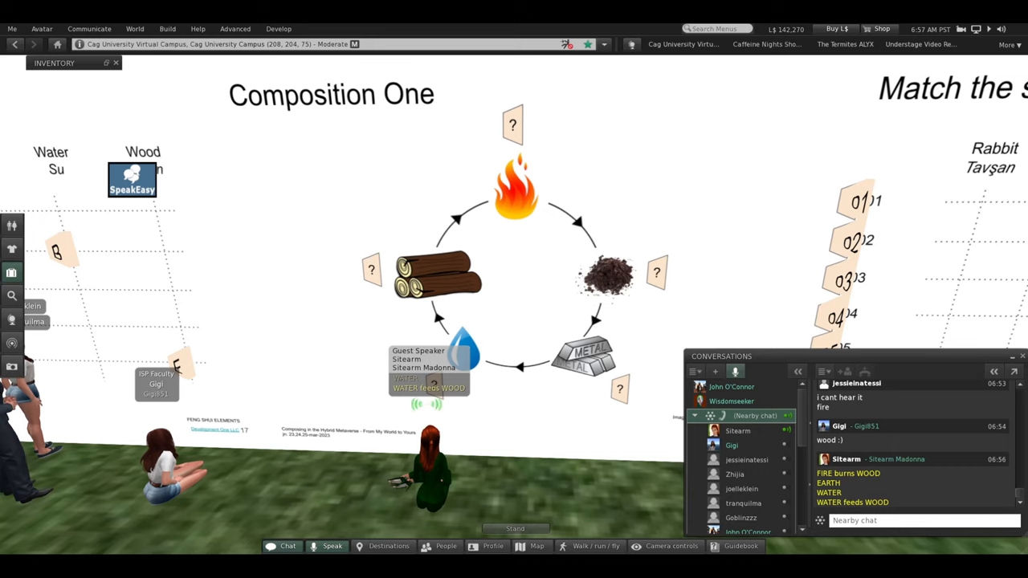
type("Water")
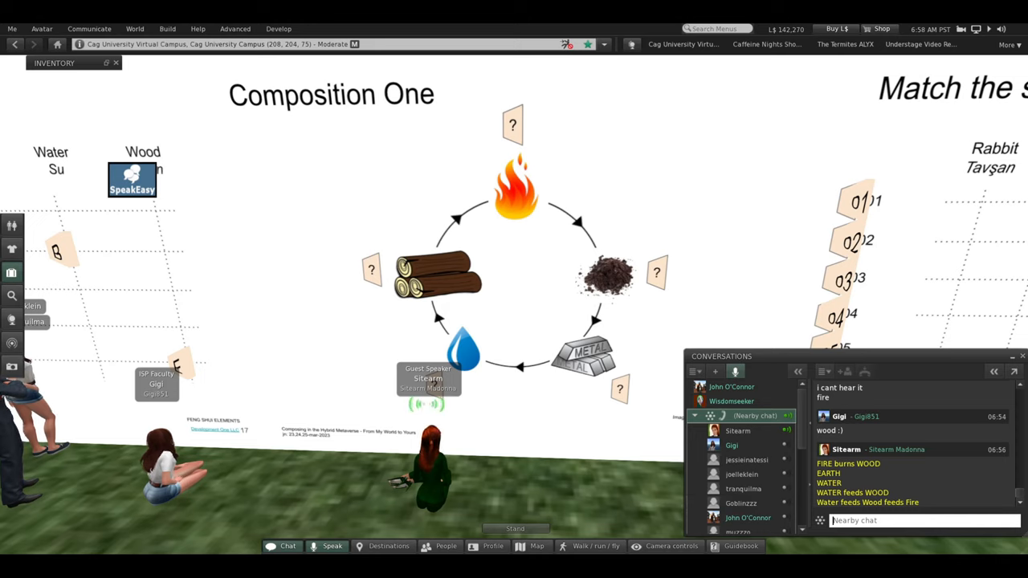
Step: Send 'Water feeds Wood feeds Fire' and then 'METAL' in nearby chat
type("MET")
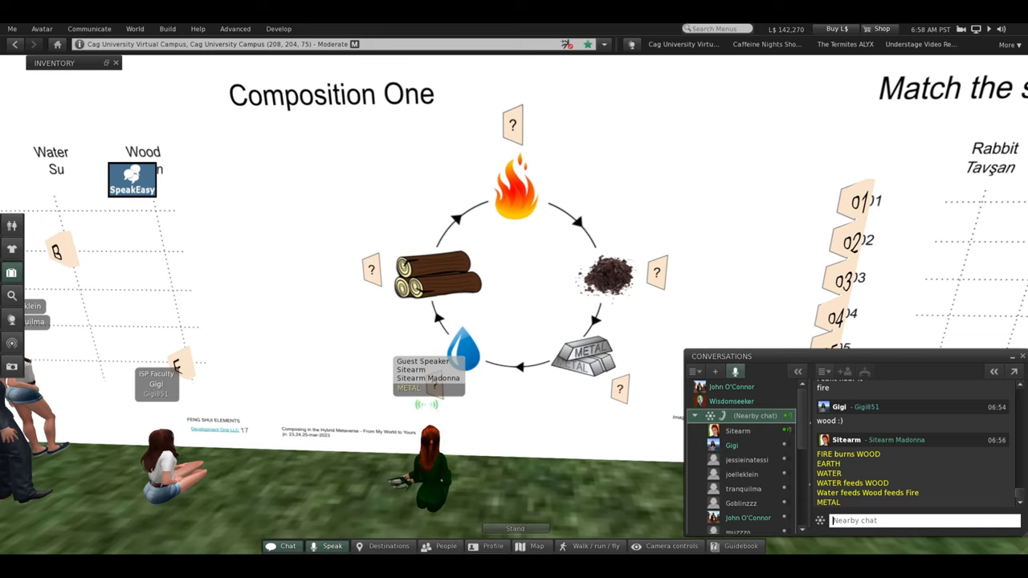
Step: Send 'WATER' and then 'Metal feeds Water' in nearby chat
type("W")
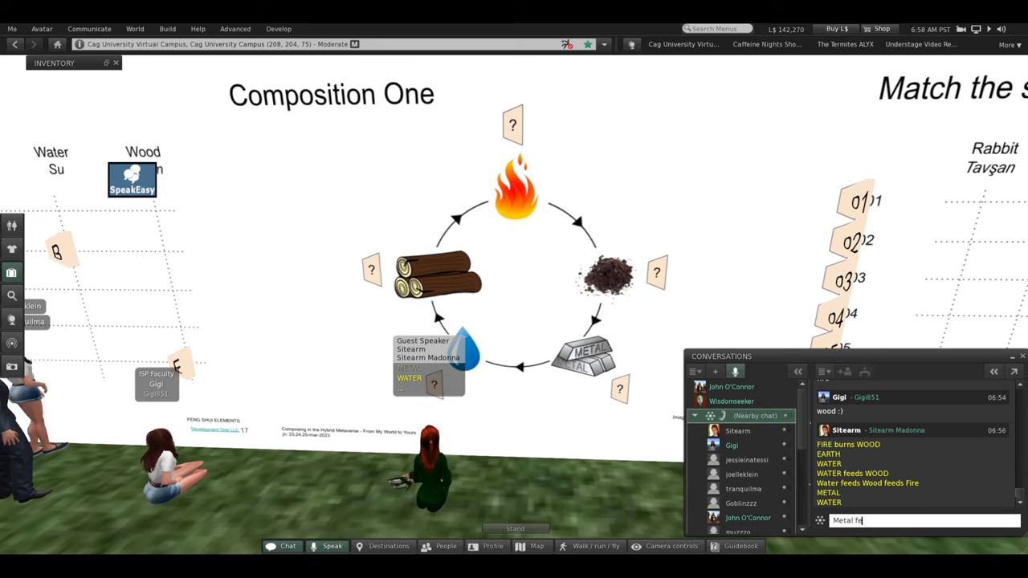
type("eds")
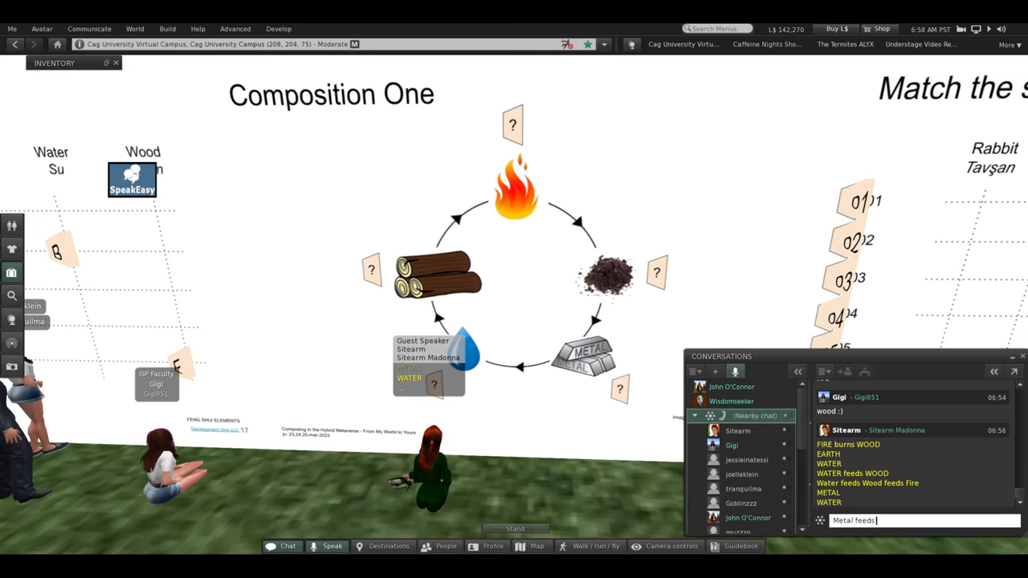
type("Water")
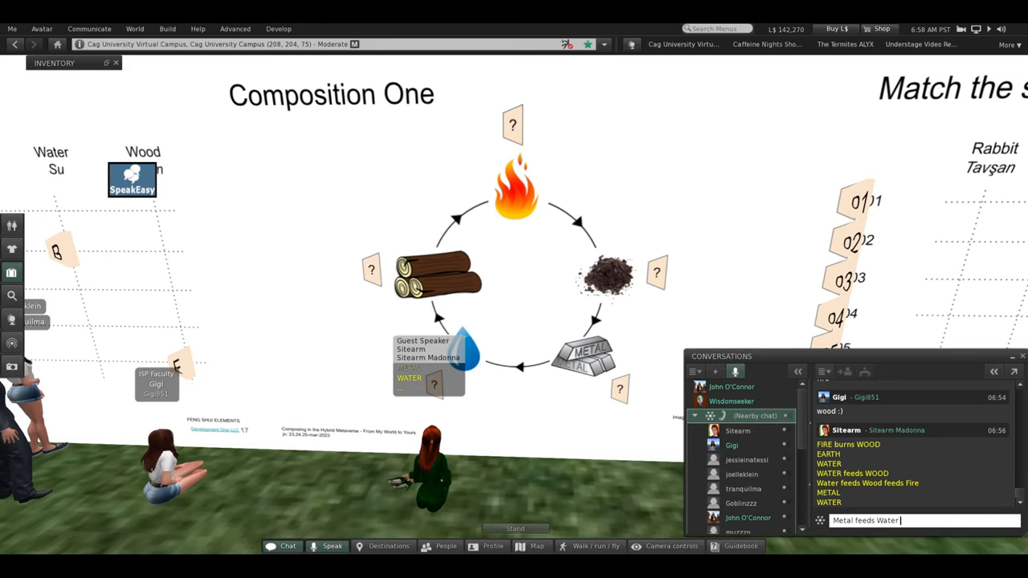
type("Feeds")
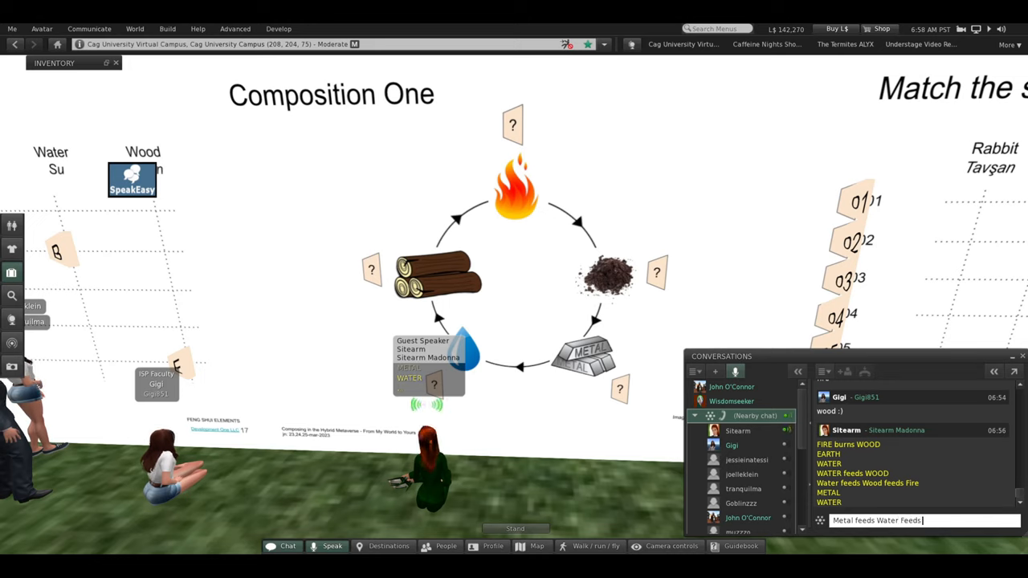
key("BackSpace")
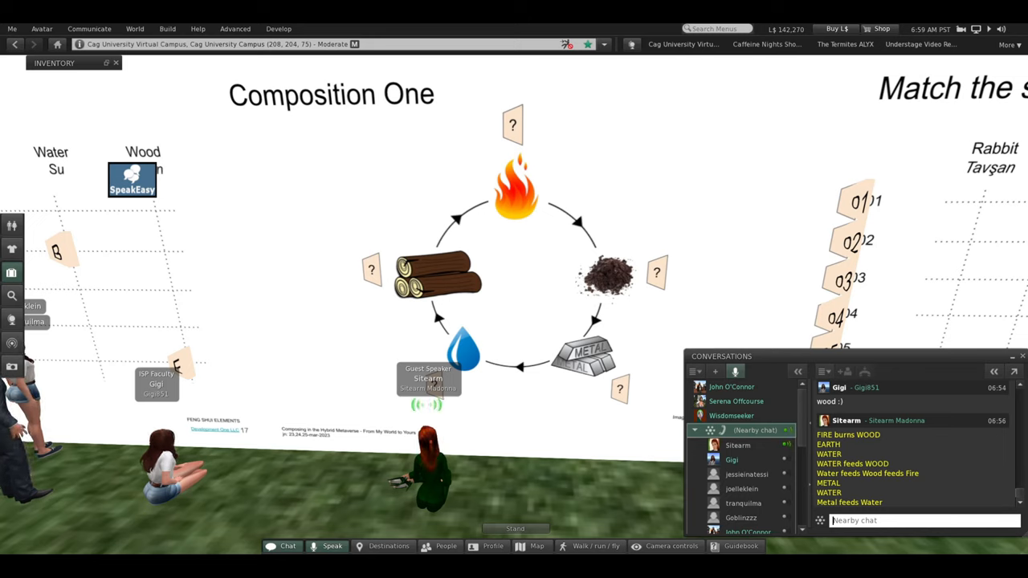
Step: Type and send 'Water defeats Fire defeats Metal' in nearby chat
type("W")
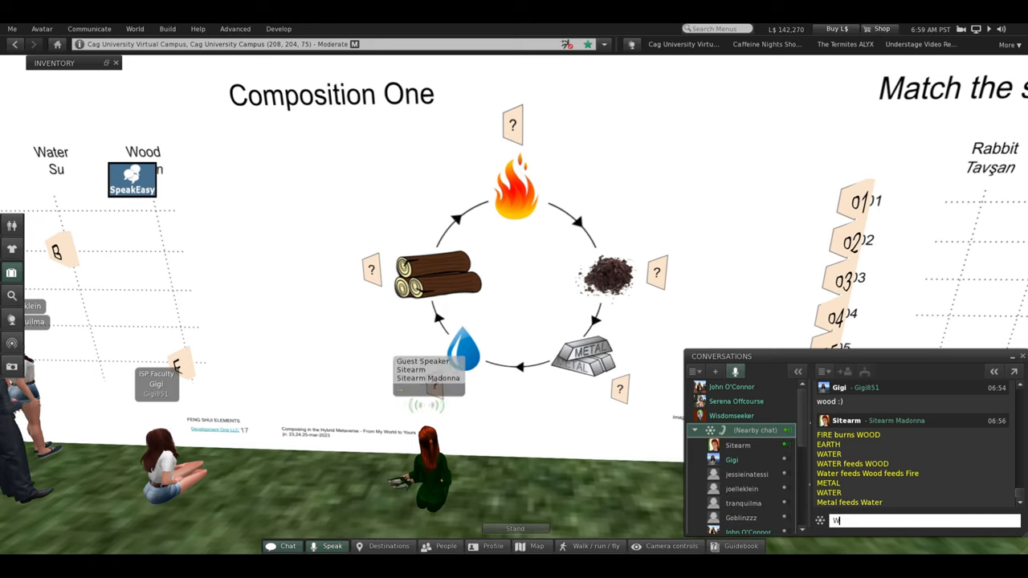
type("ater")
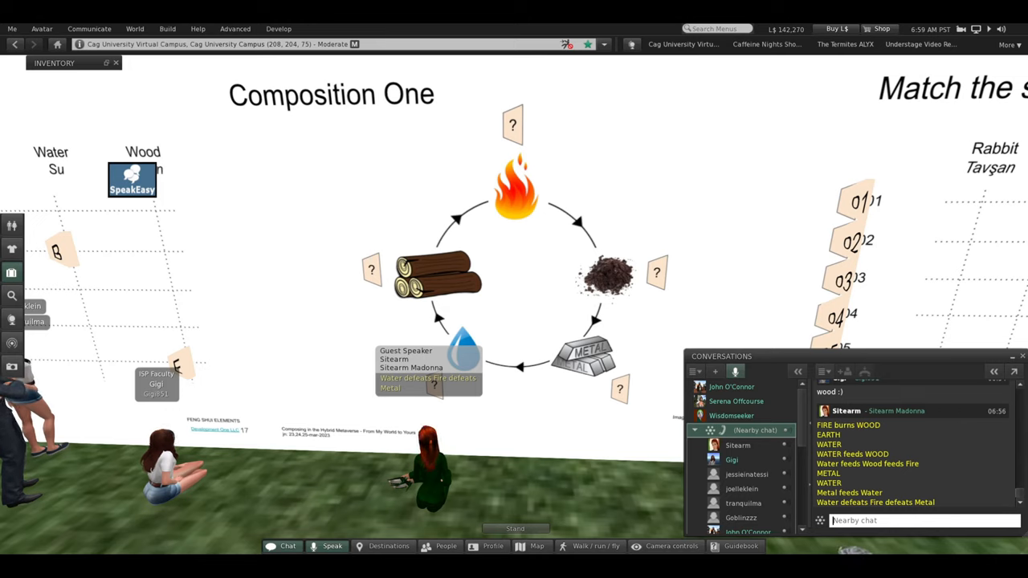
Step: Type and send 'Metal defeats Wood defeats Earth' in nearby chat
type("Metal")
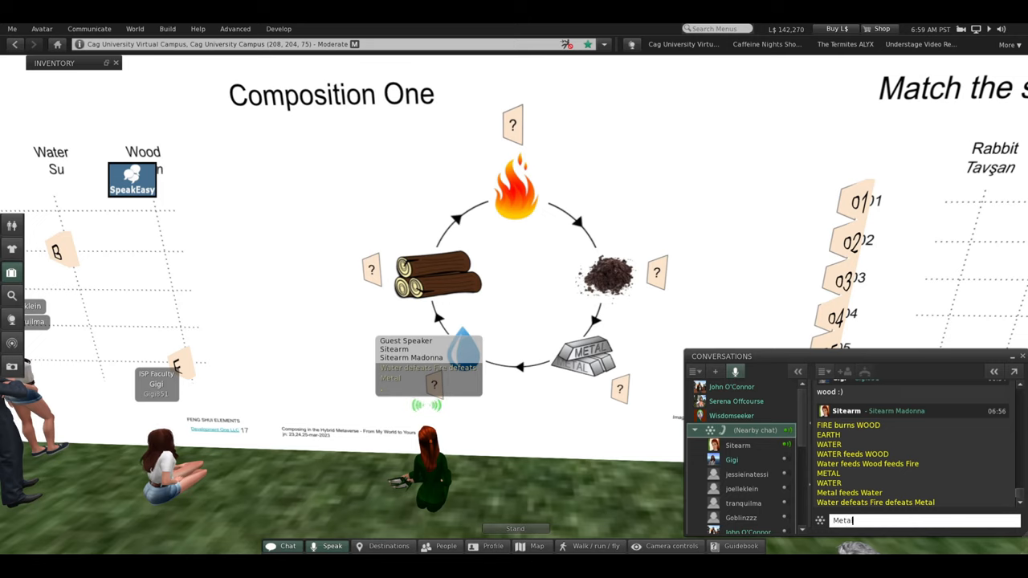
type("C")
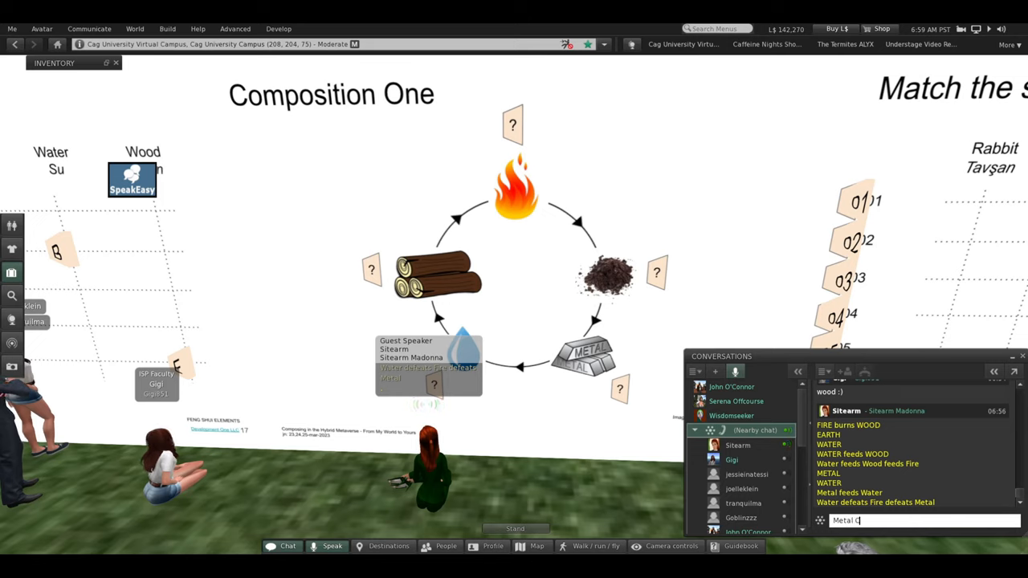
type("defeats wood")
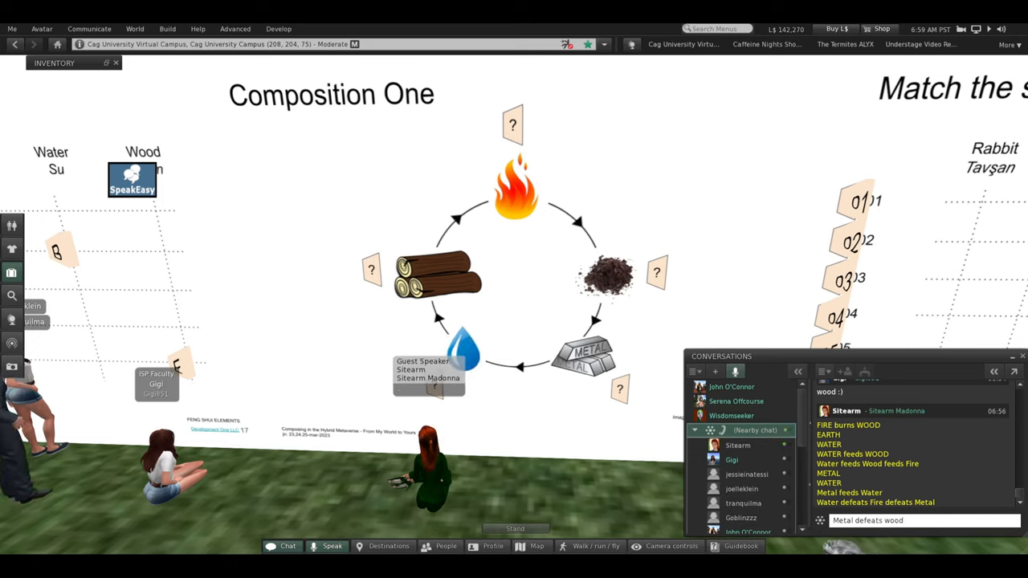
type("Wo")
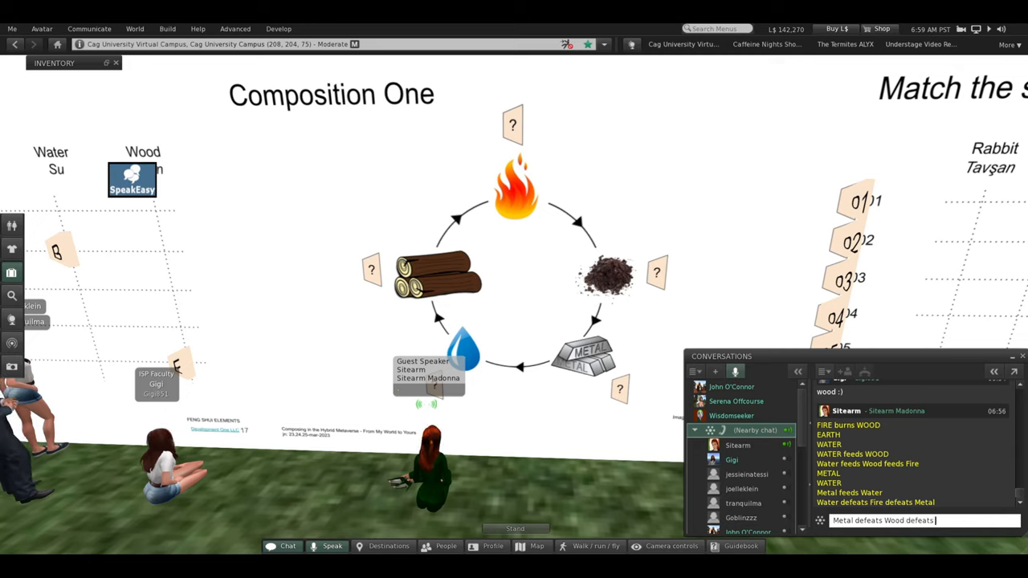
key("enter")
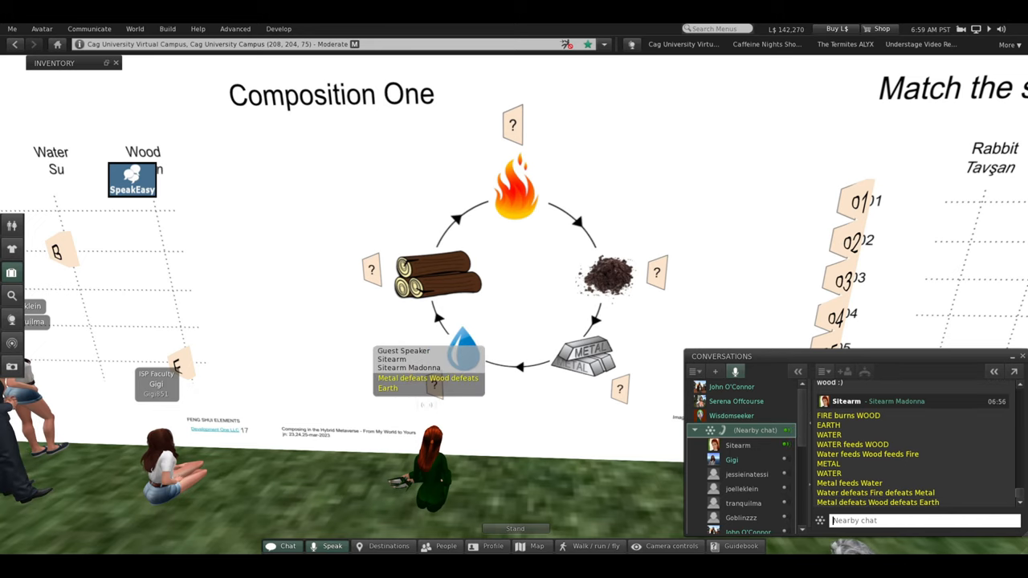